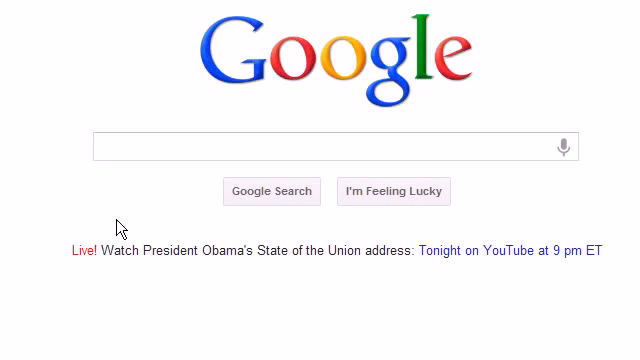
Probe Google autocomplete with 'child' plus trial letters before and after, watching the suggestions
left_click(310, 144)
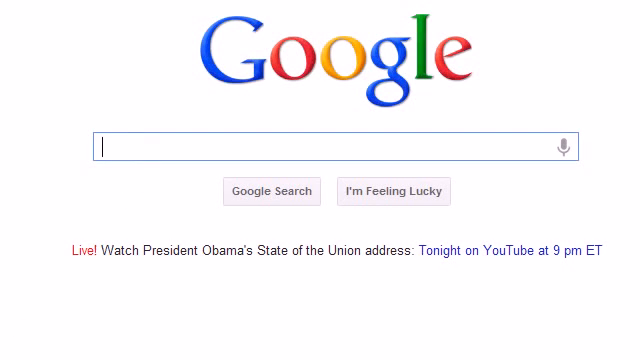
type("child care")
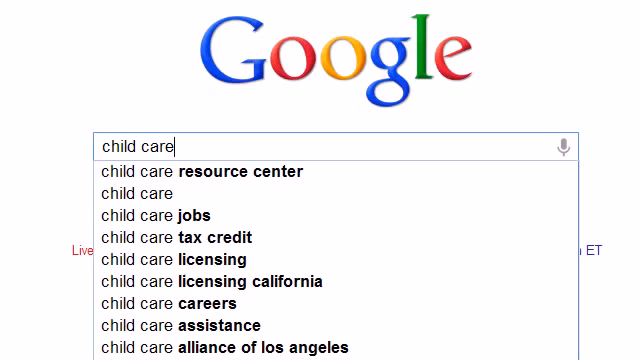
type("A")
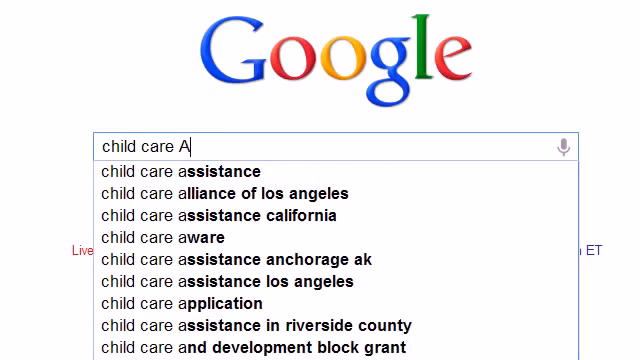
key("Backspace")
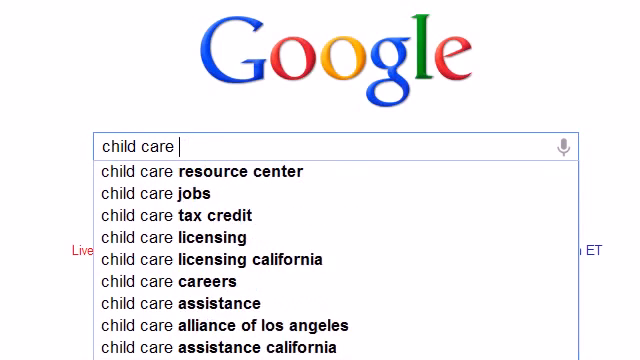
type("A")
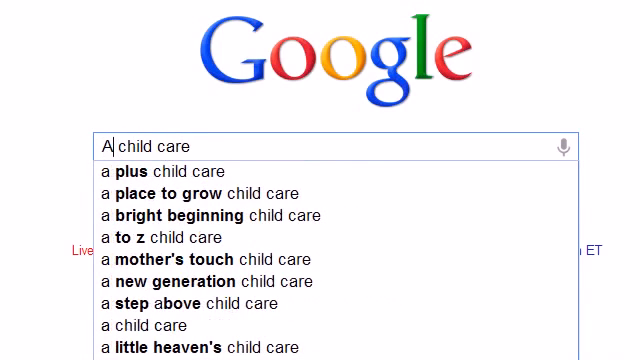
key("Backspace")
type("E")
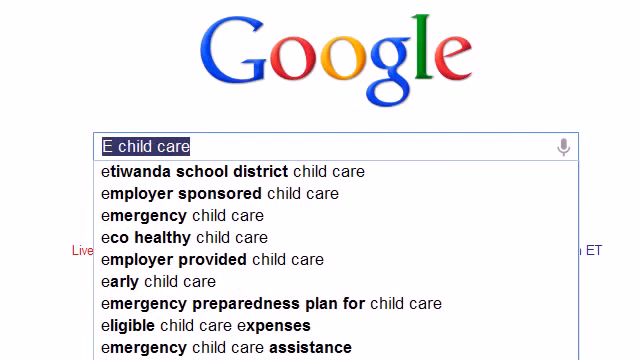
Enter 'is X safe f...' with trial letters to see 'safe for children' suggestions
type("is X safe for")
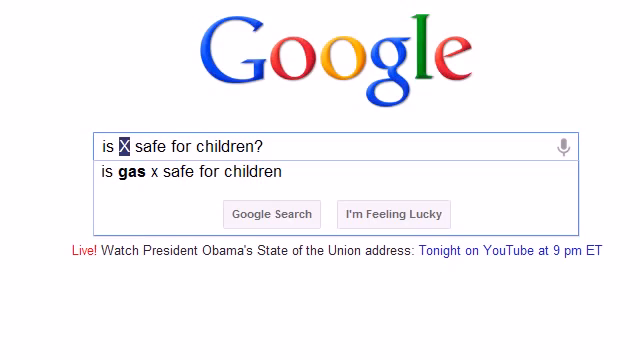
type("B")
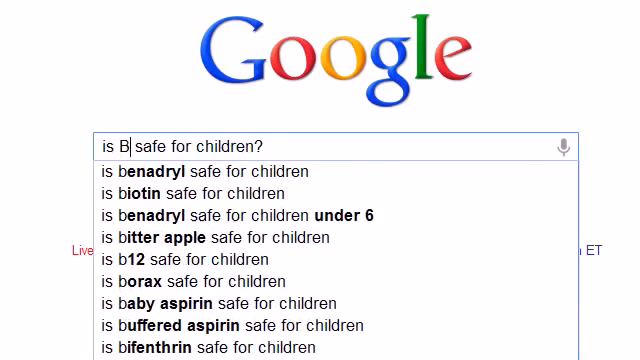
type("D")
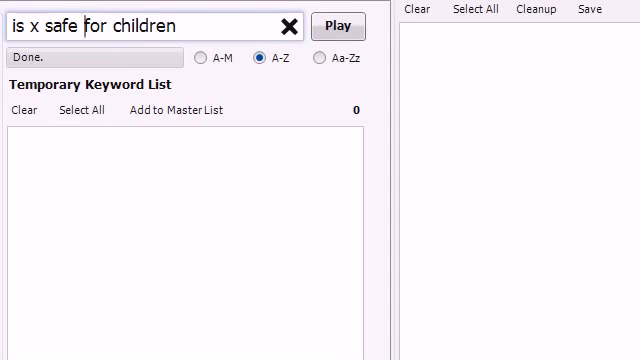
Replace x with '*' in 'is * safe for children', start the harvest, then stop it
double_click(48, 24)
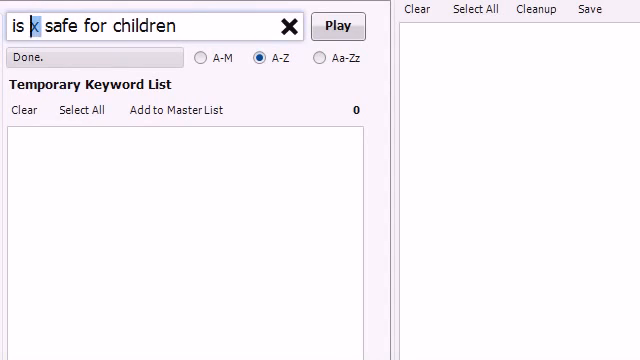
left_click(344, 24)
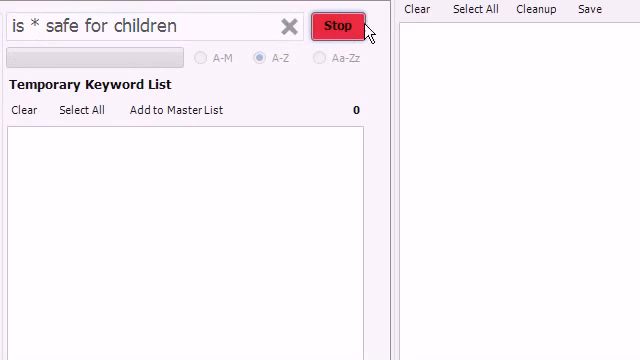
left_click(344, 24)
type("* for")
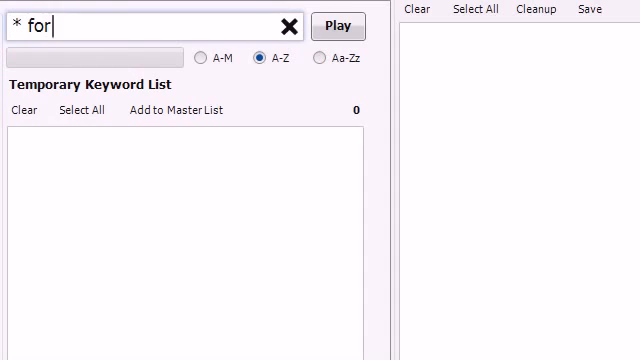
Harvest suggestions for '* for bikes', then for 'bikes for *'
type("bikes")
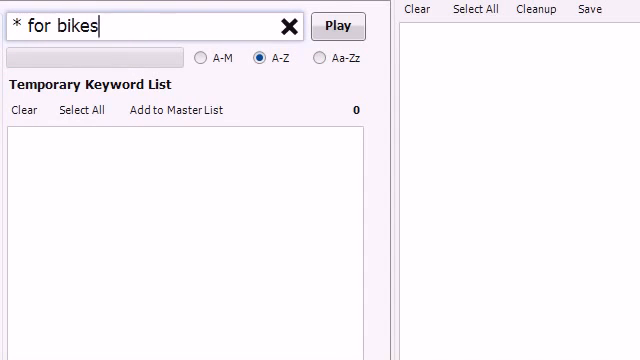
left_click(338, 24)
type("bikes for *")
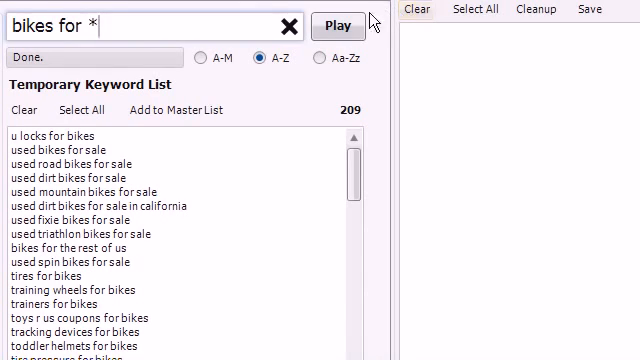
left_click(344, 24)
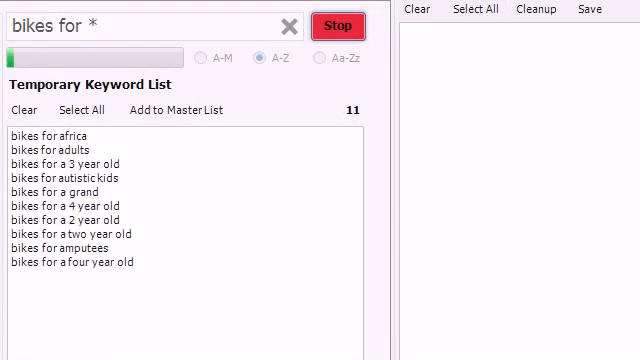